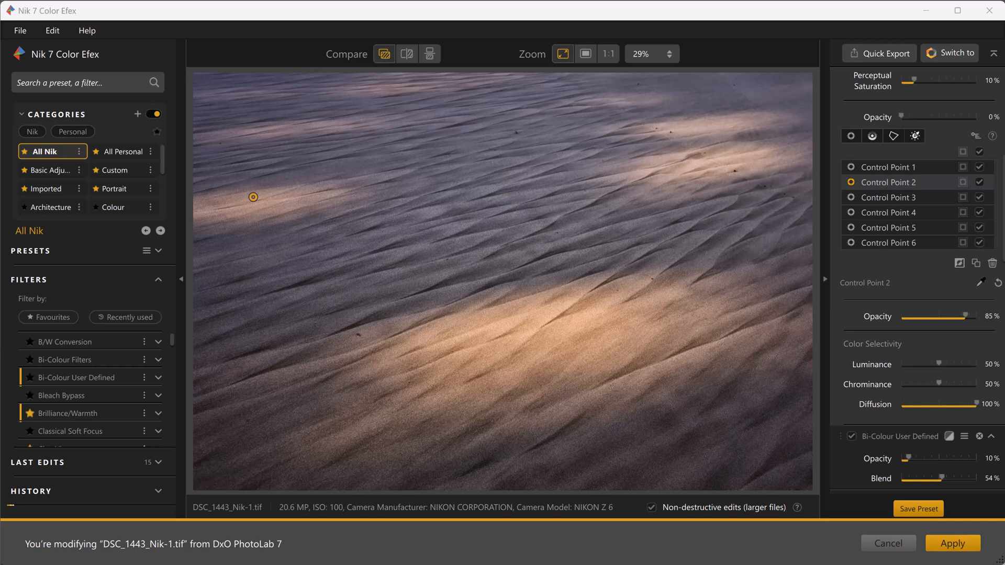
Show all control points with their parameters and make Control Point 4 (63% opacity) the active point
click(253, 197)
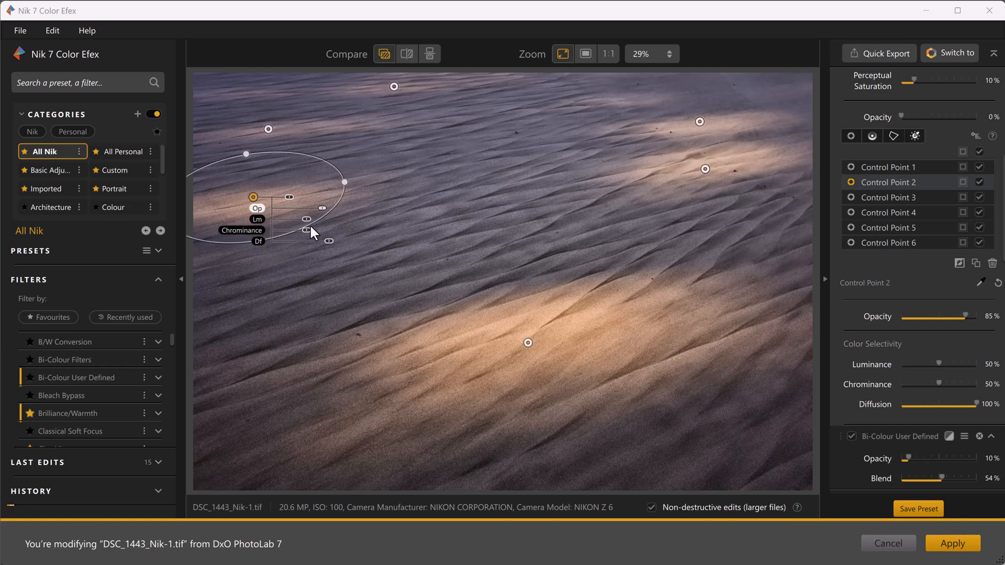
mouse_move(282, 211)
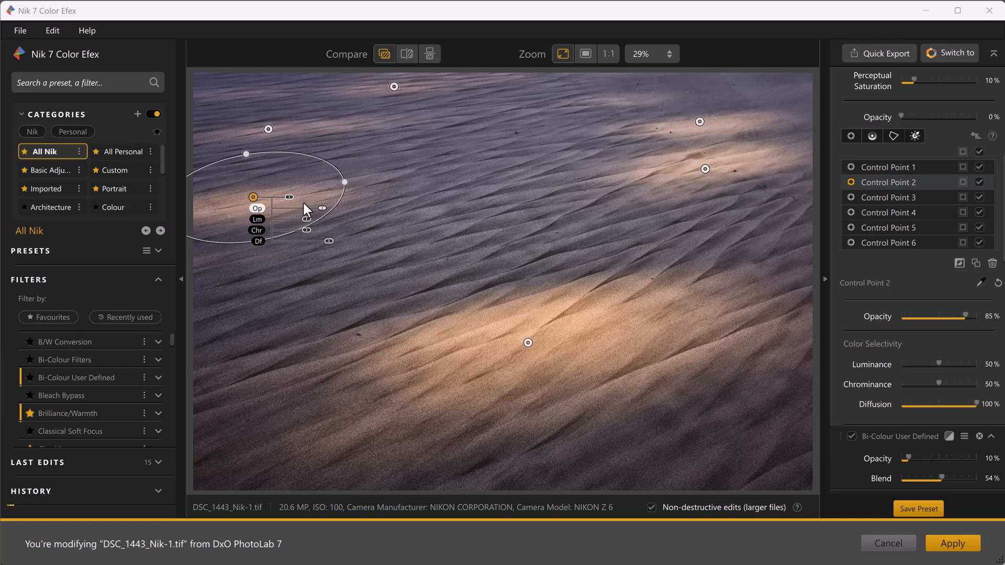
mouse_move(287, 201)
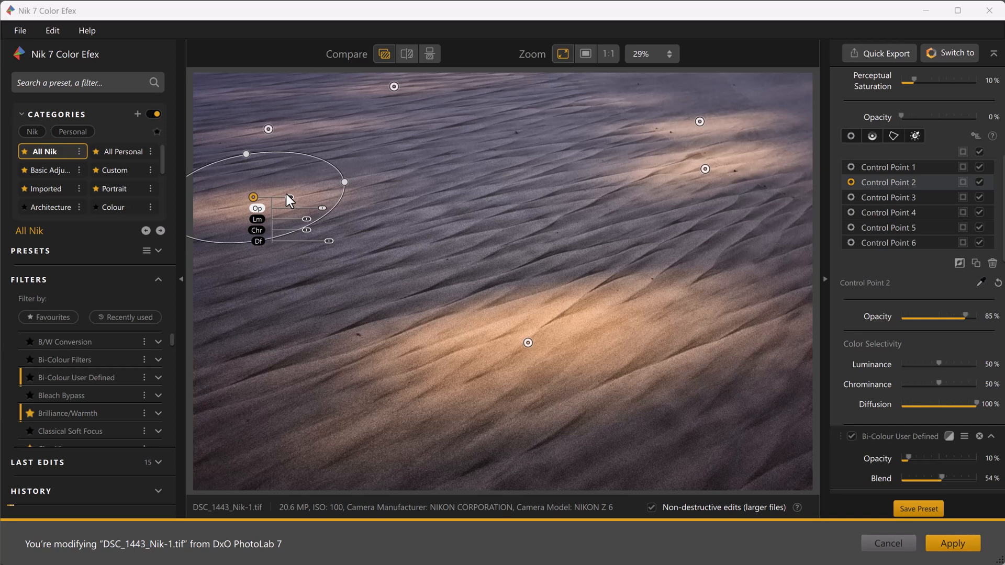
mouse_move(292, 204)
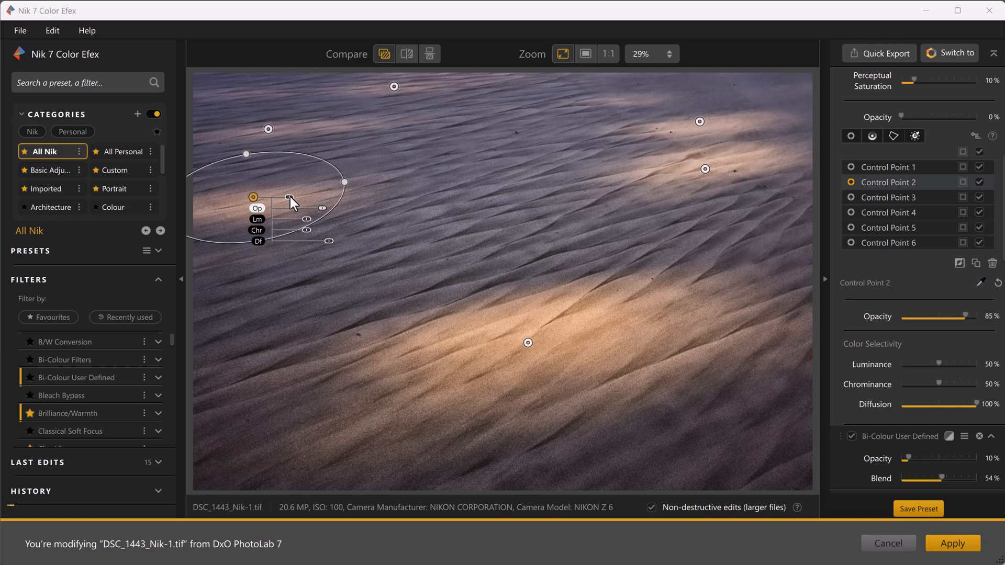
mouse_move(402, 224)
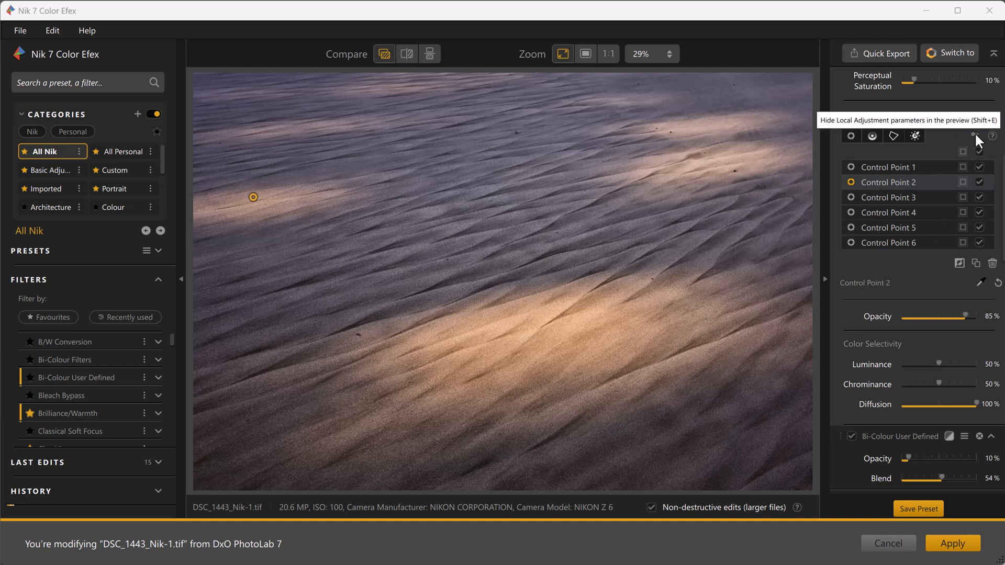
click(972, 136)
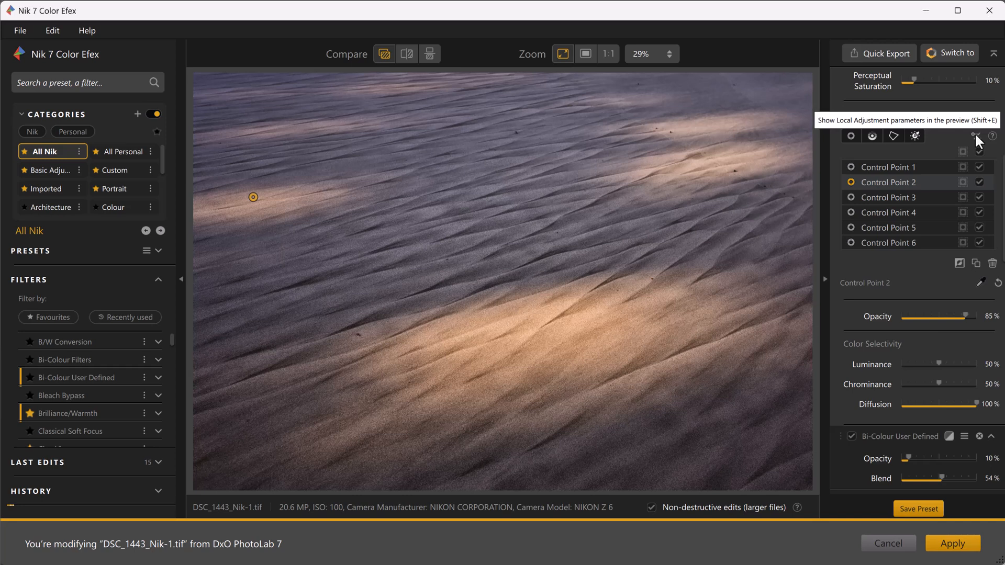
click(976, 135)
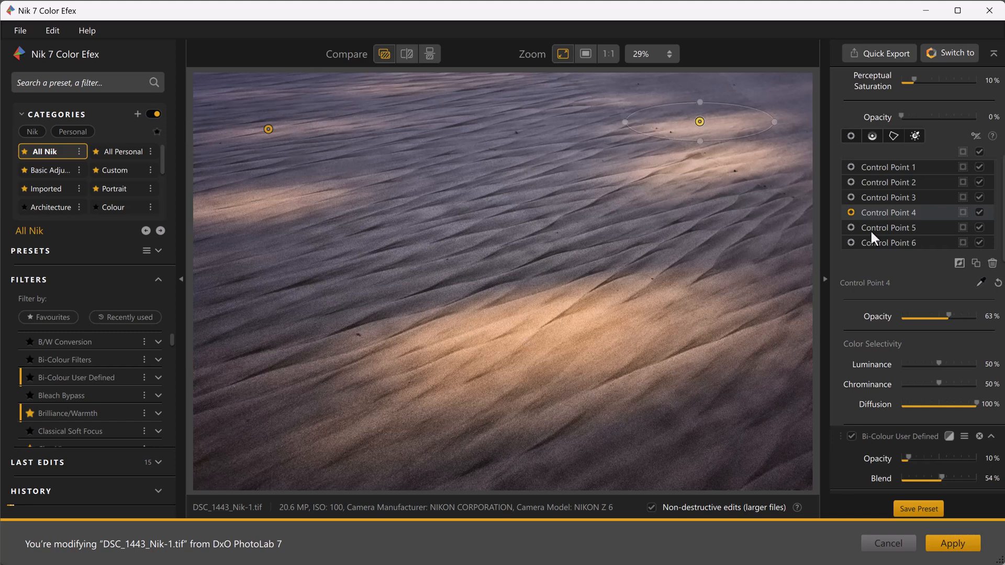
mouse_move(977, 135)
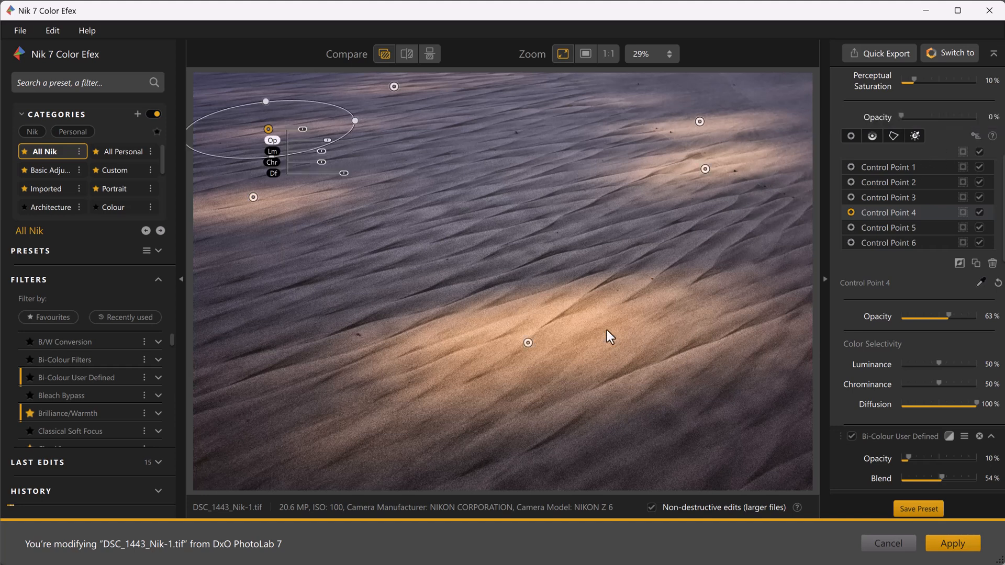
mouse_move(524, 338)
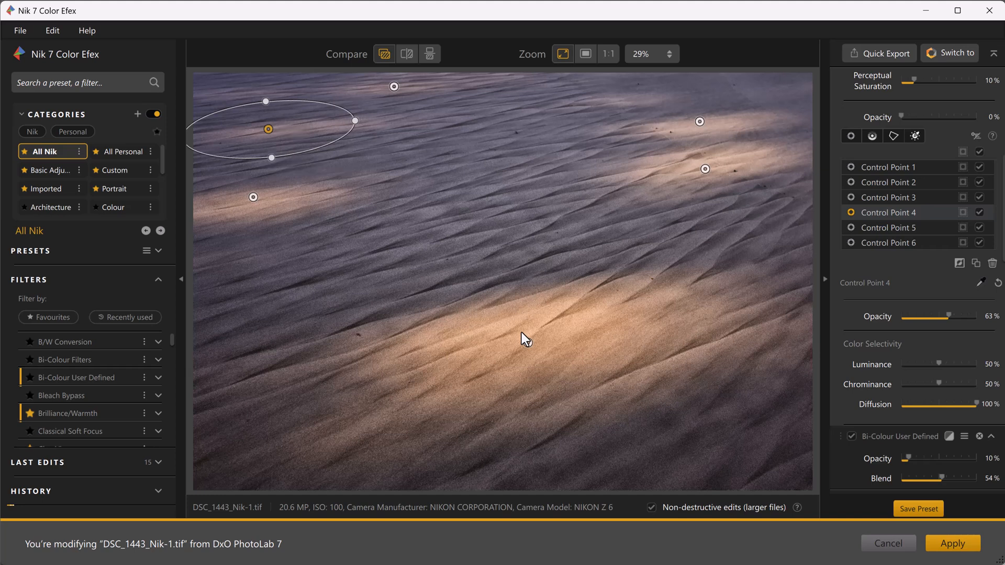
click(526, 341)
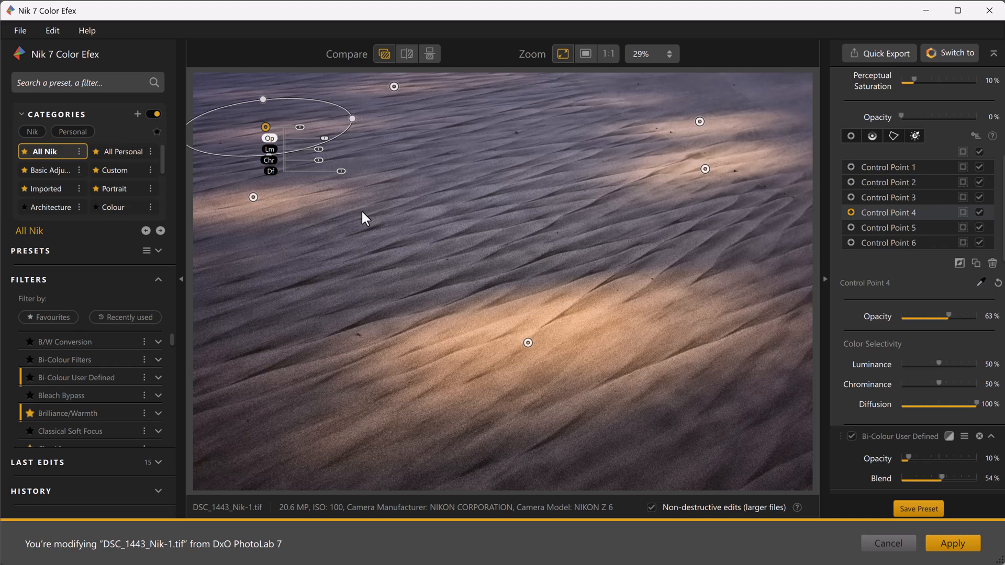
mouse_move(363, 221)
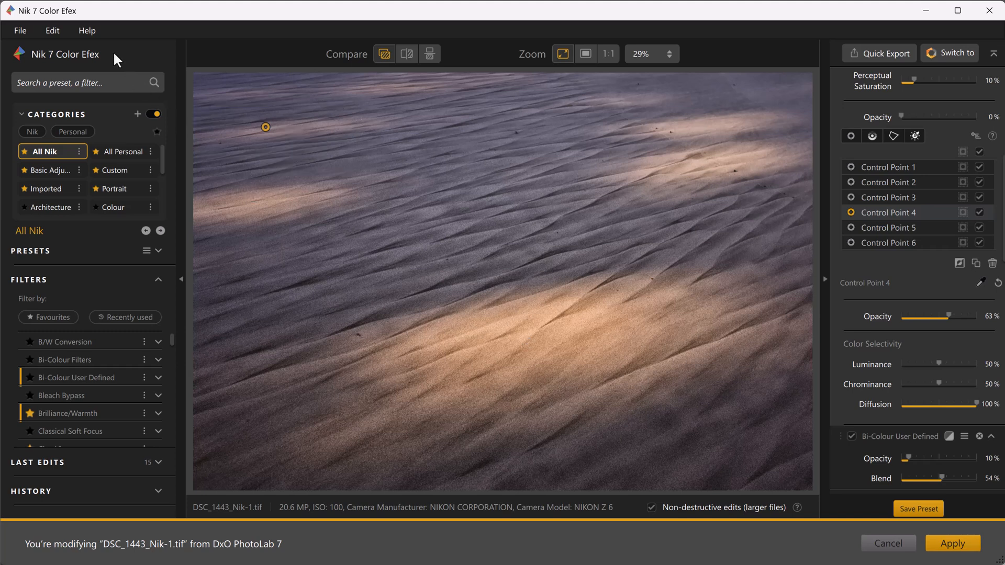
Open the online Nik Collection User Guide from the Help menu to read the Shortcuts table
click(86, 30)
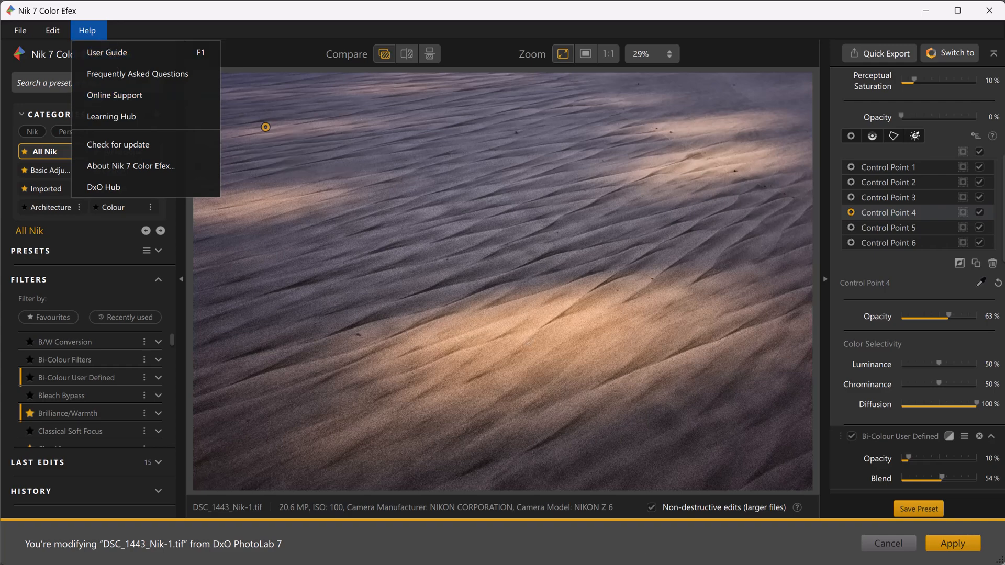
click(107, 53)
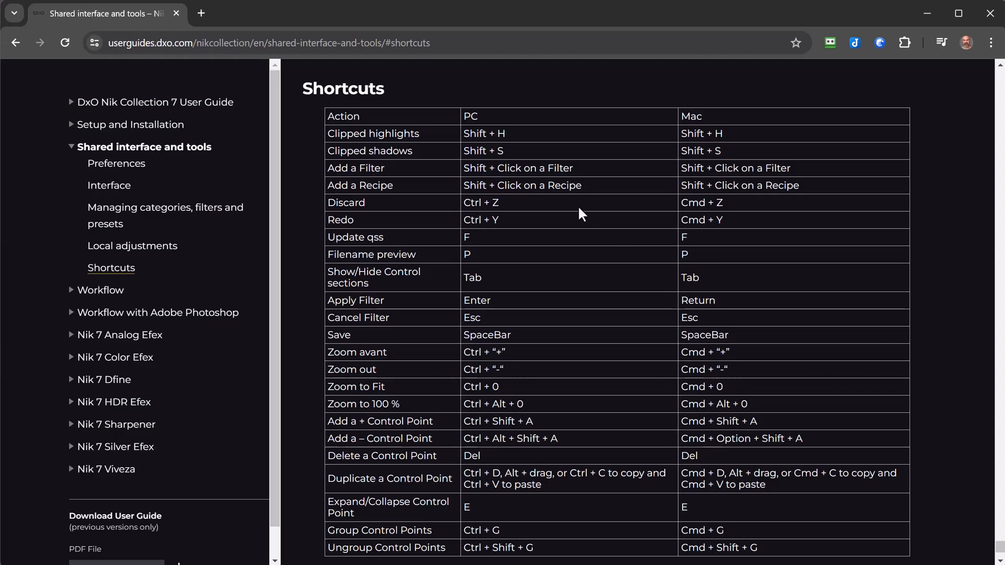
mouse_move(564, 213)
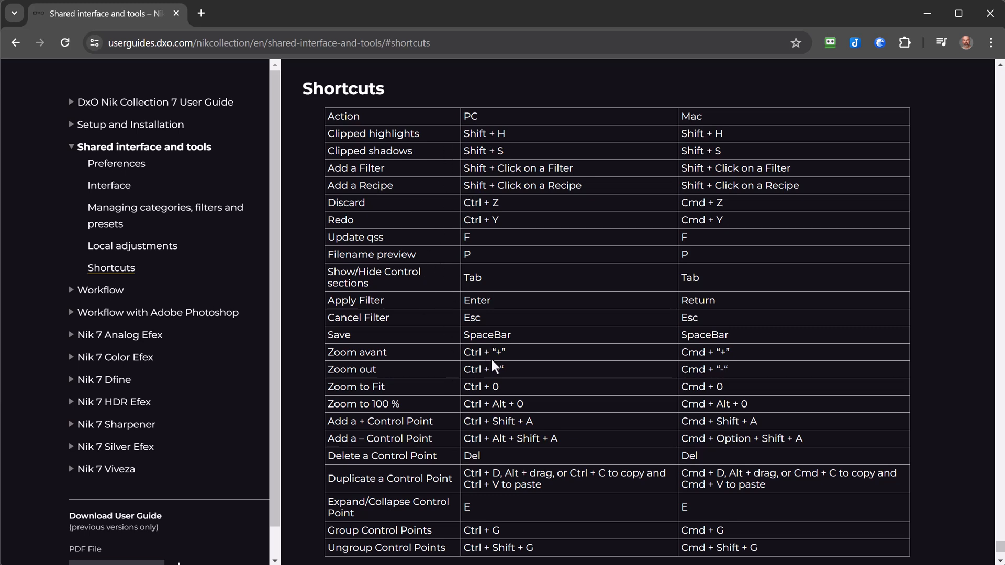
mouse_move(501, 357)
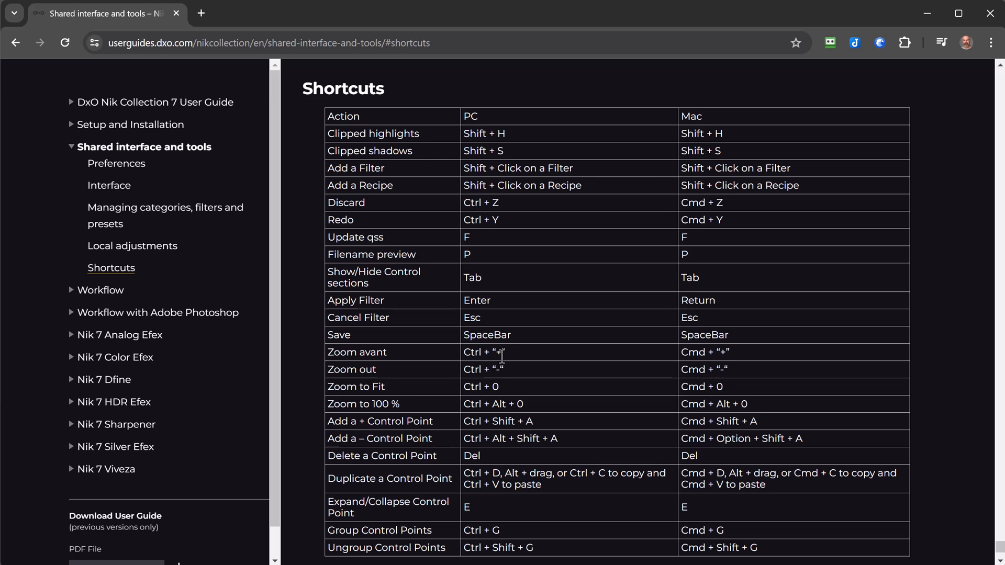
mouse_move(500, 355)
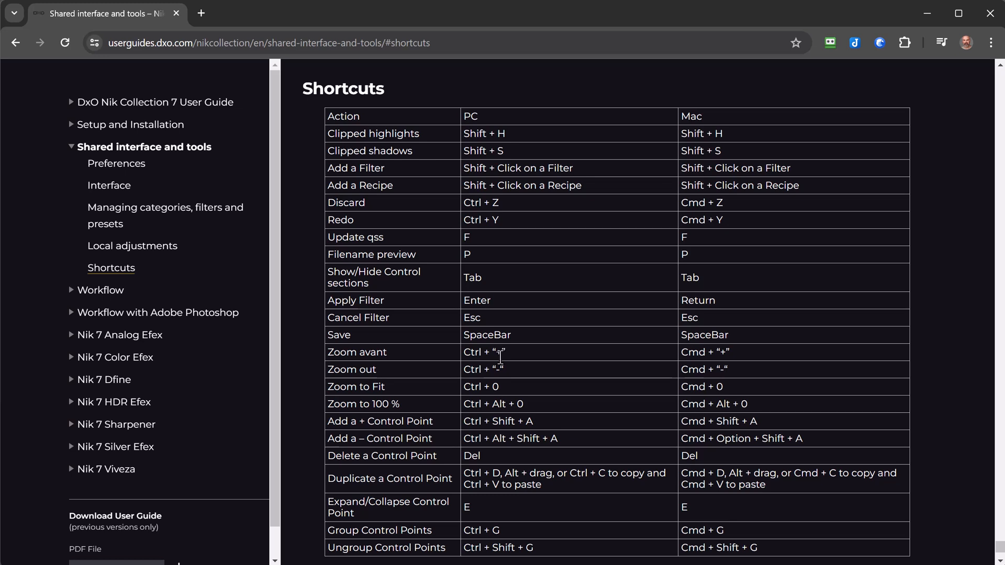
mouse_move(495, 350)
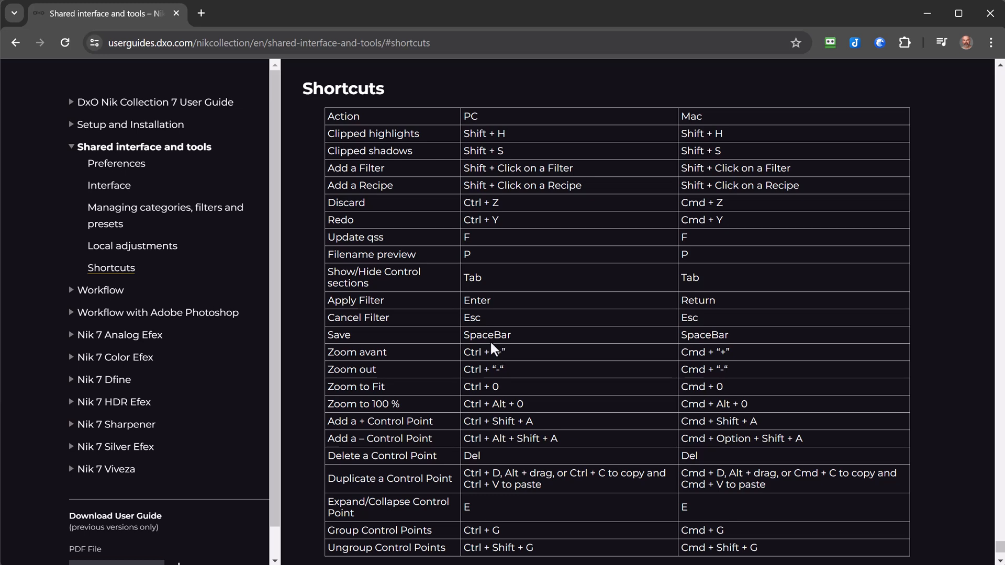
mouse_move(643, 477)
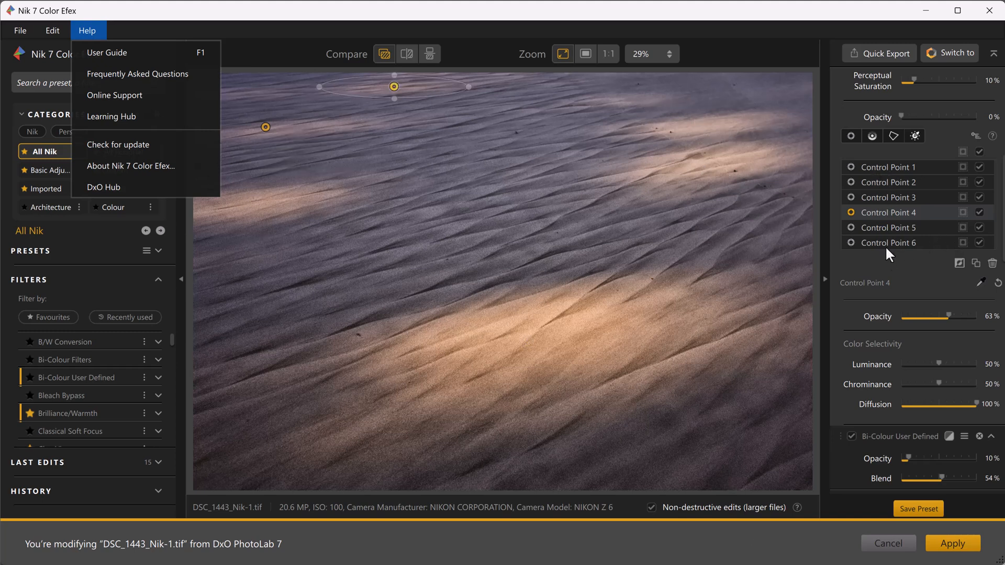
Return to the sand photo and bring the Brilliance/Warmth filter settings back into view
drag(395, 86, 699, 121)
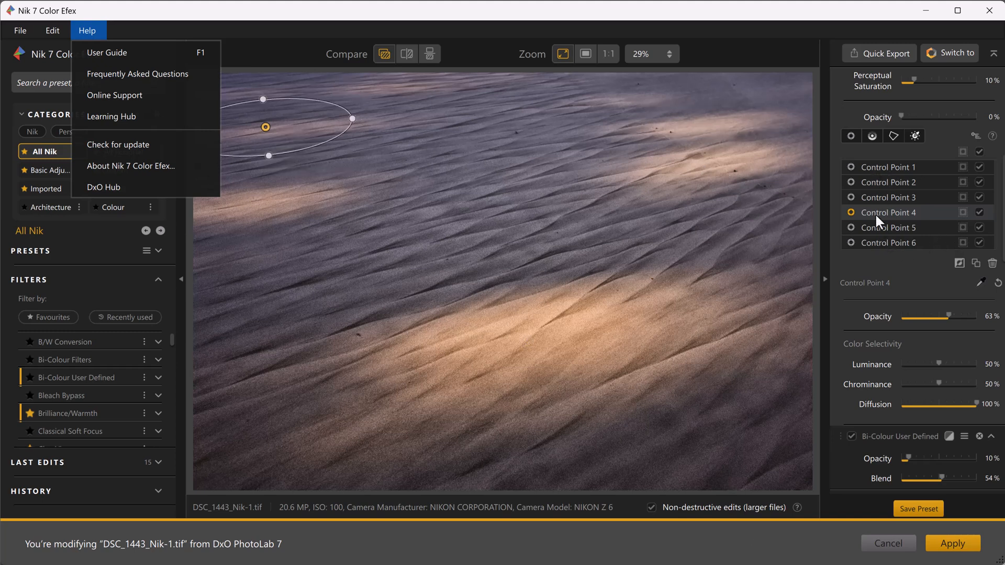
mouse_move(915, 137)
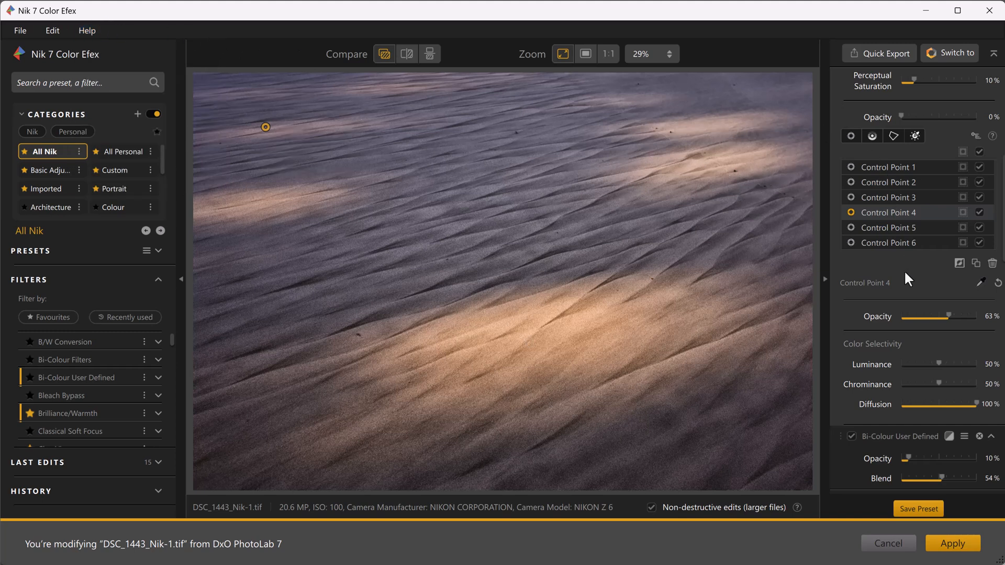
mouse_move(915, 268)
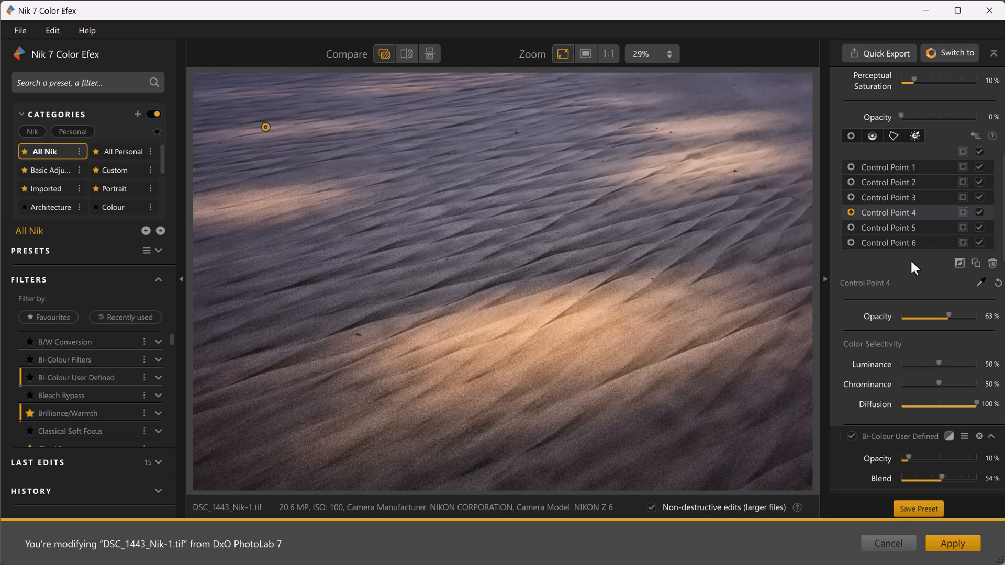
mouse_move(907, 279)
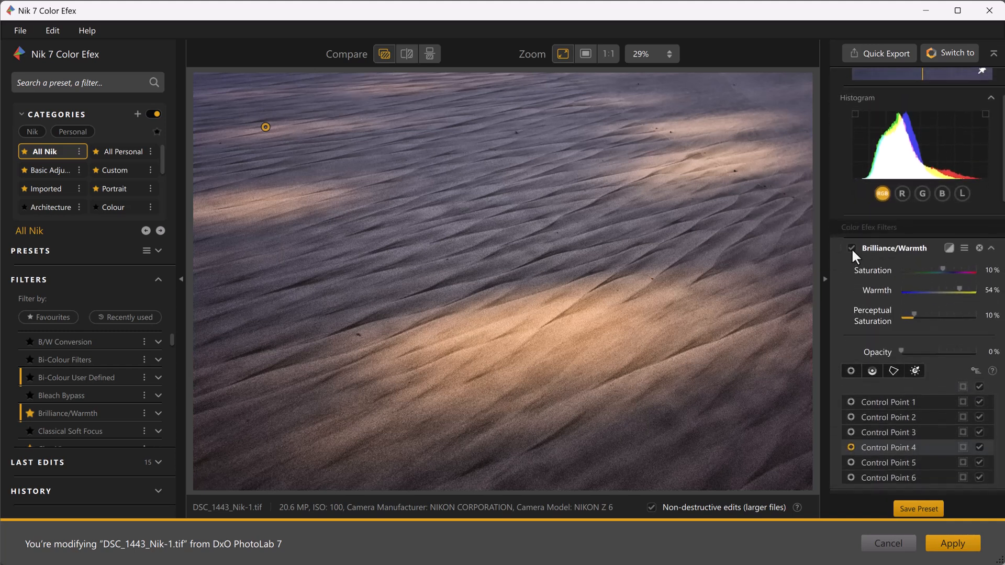
Toggle Brilliance/Warmth to compare, then set Saturation 12%, Warmth 53% and Perceptual Saturation 11%
click(852, 248)
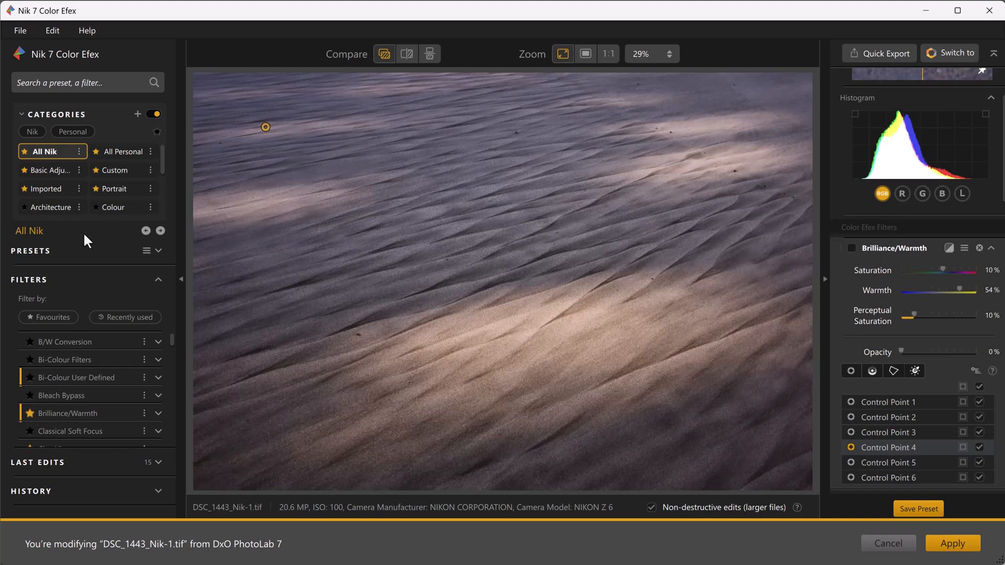
mouse_move(87, 415)
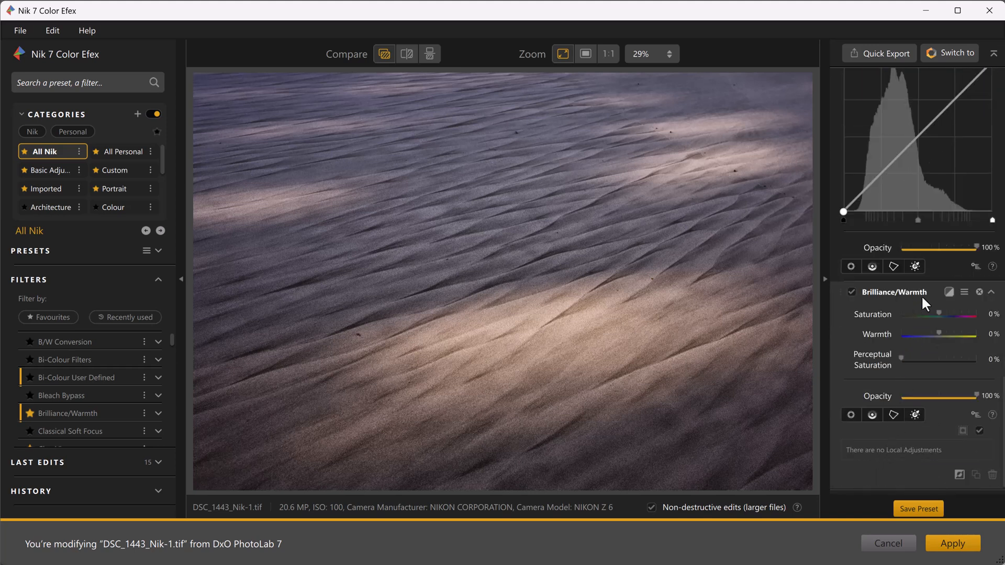
mouse_move(896, 295)
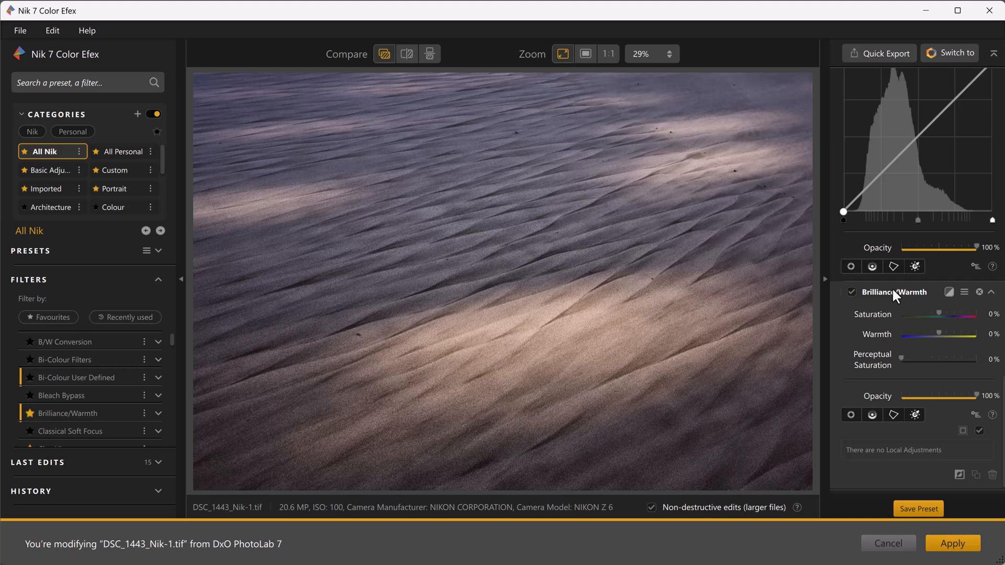
mouse_move(895, 298)
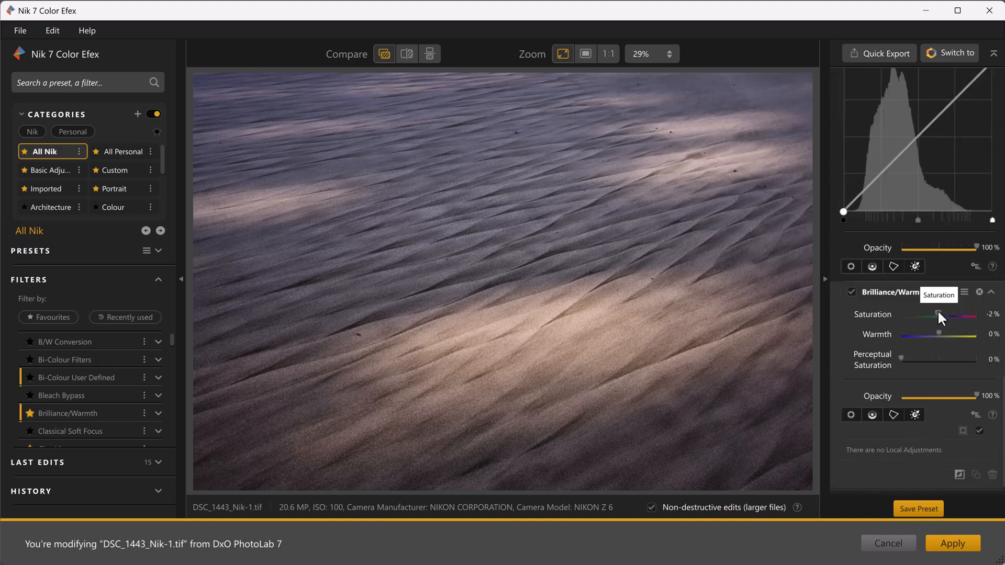
drag(936, 315, 944, 315)
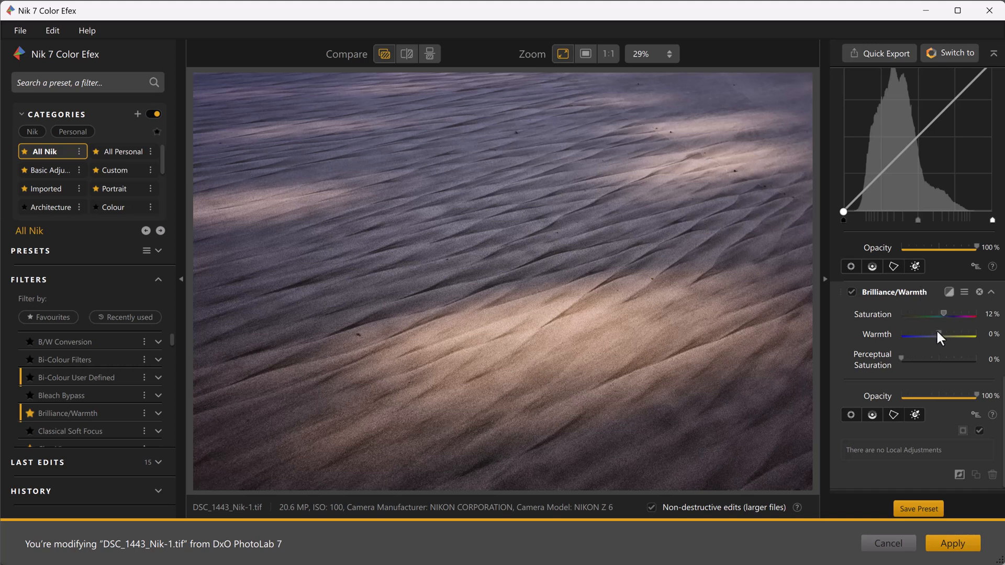
drag(917, 335, 955, 335)
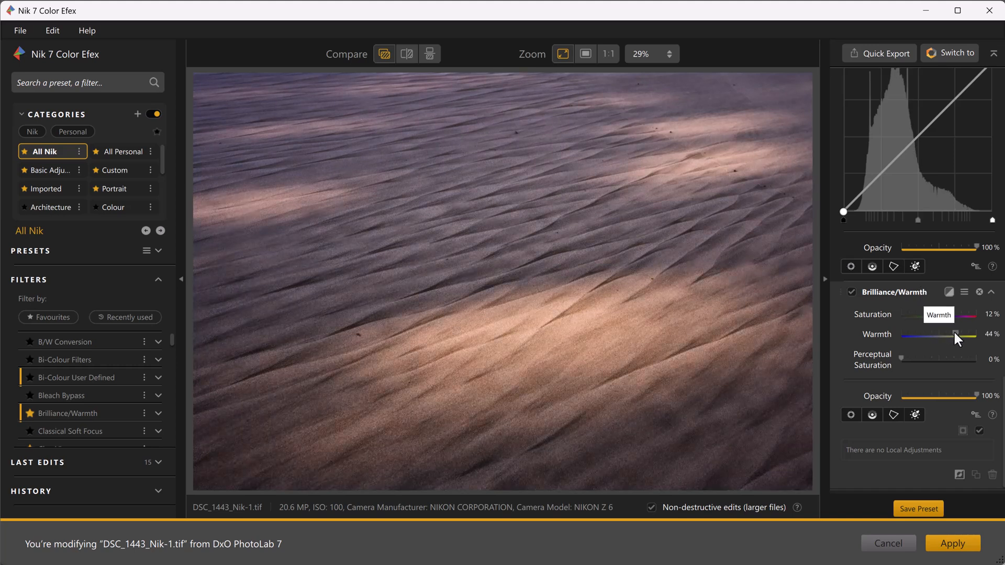
drag(954, 334, 964, 334)
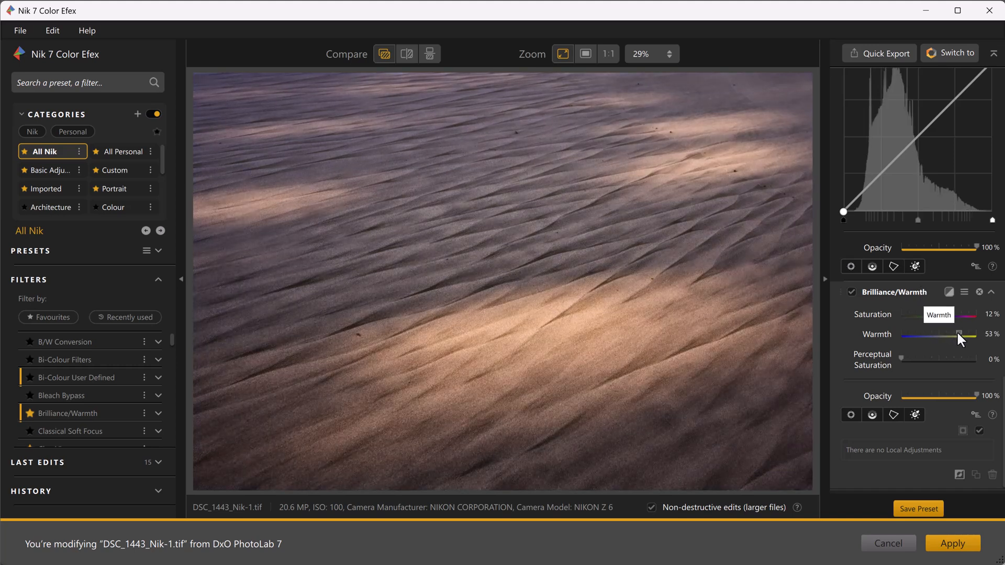
mouse_move(907, 363)
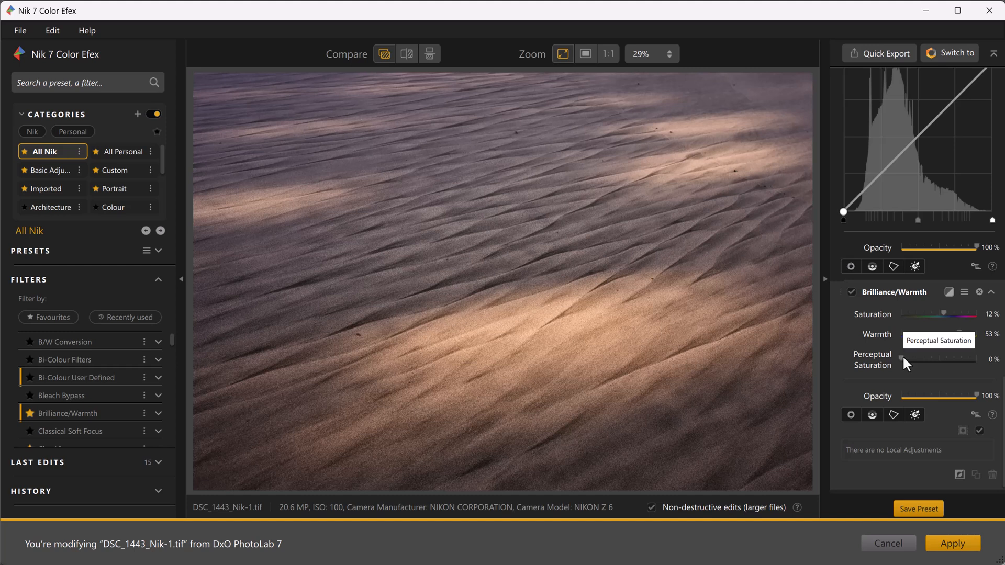
drag(906, 359, 917, 359)
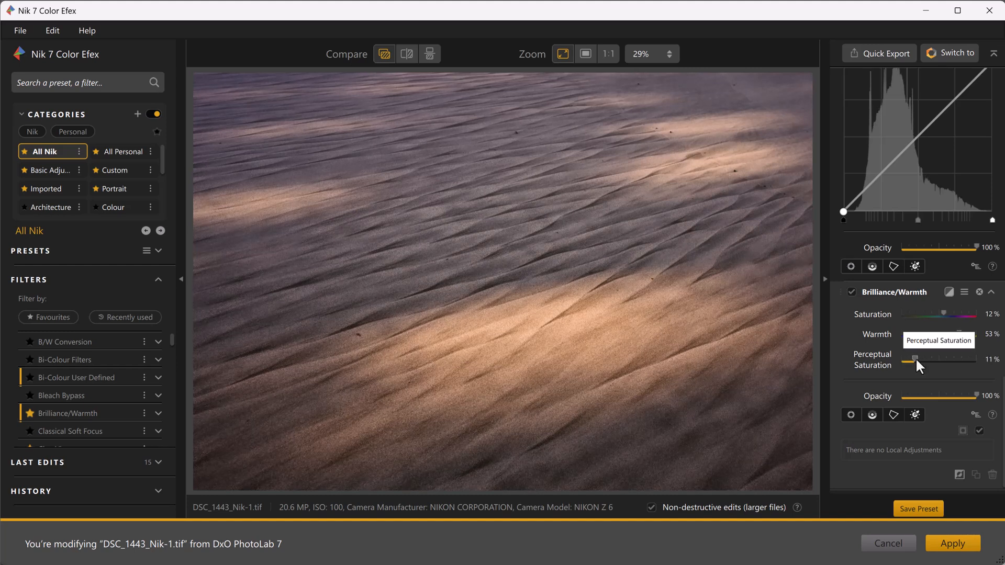
mouse_move(911, 381)
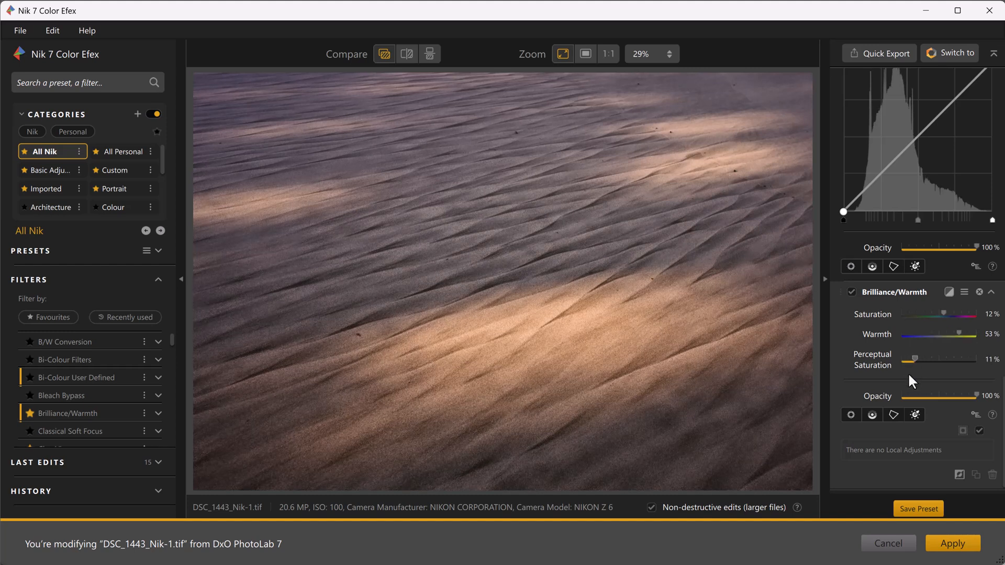
mouse_move(917, 414)
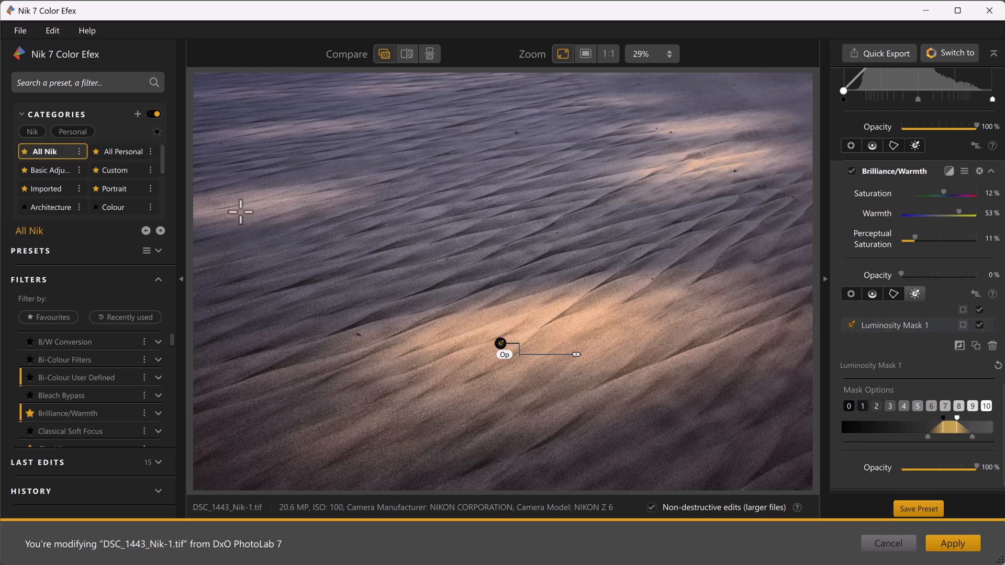
mouse_move(351, 187)
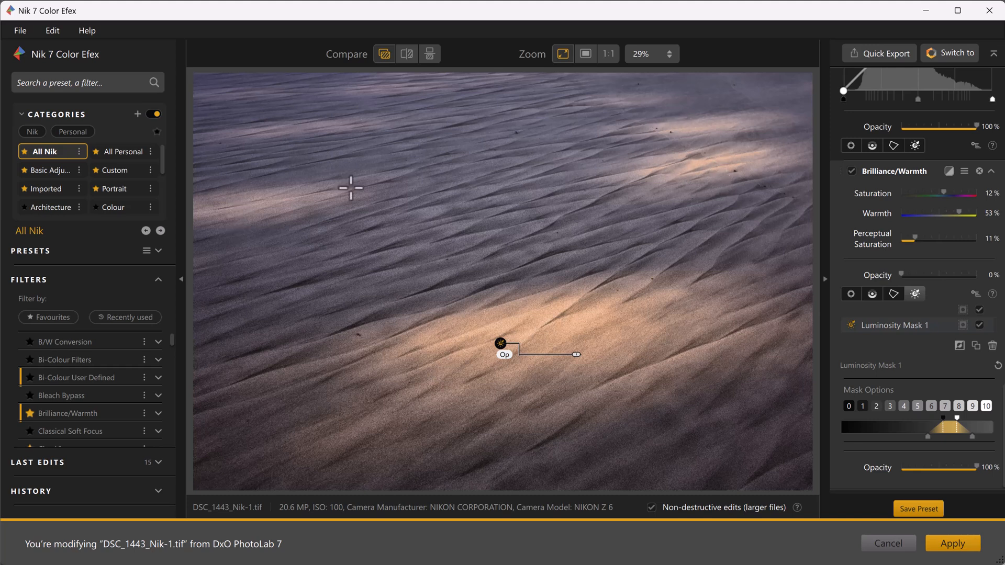
mouse_move(920, 360)
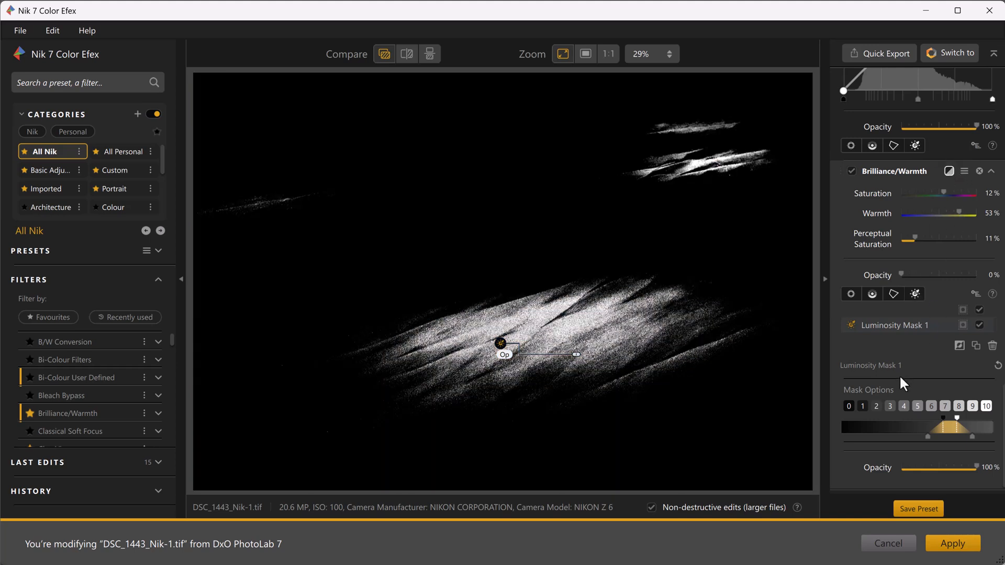
mouse_move(943, 434)
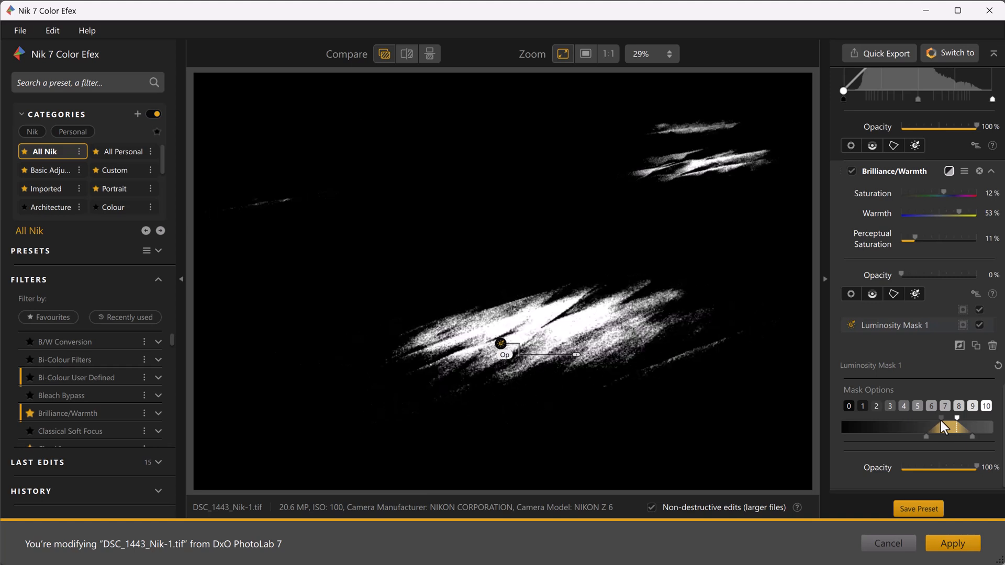
Widen the luminosity mask's tonal range so it covers more of the sunlit sand highlights
drag(958, 427, 941, 427)
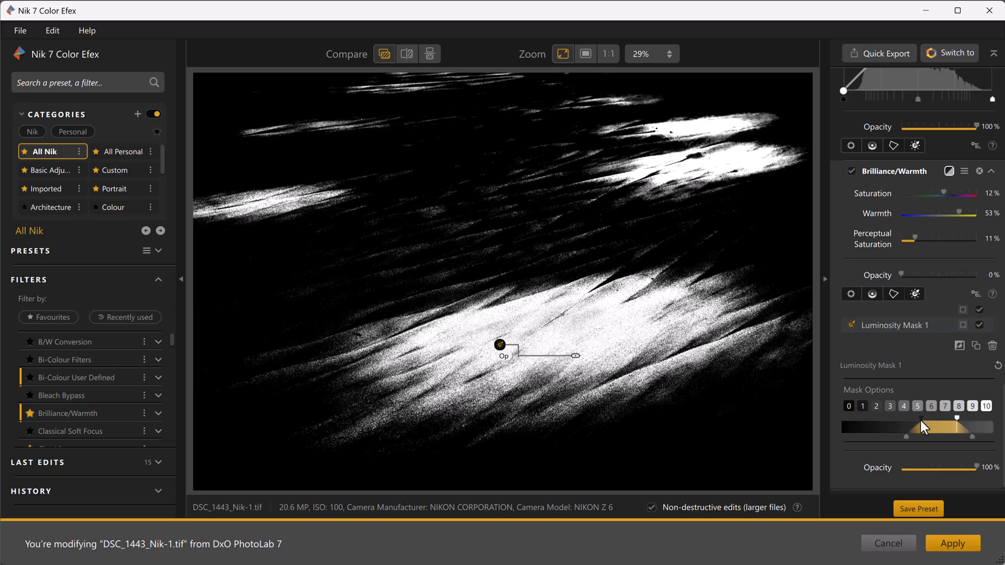
drag(912, 427, 905, 427)
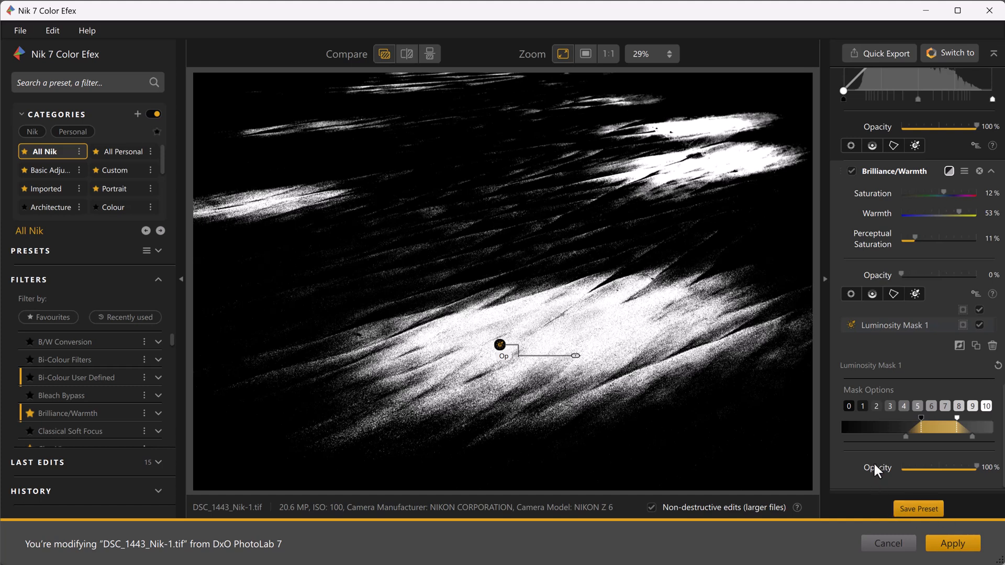
mouse_move(460, 278)
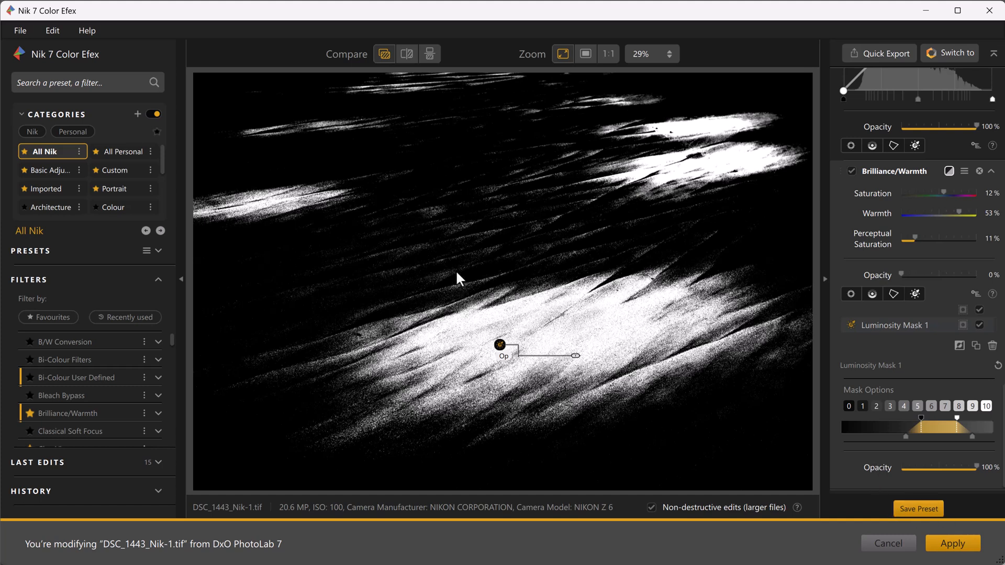
mouse_move(918, 196)
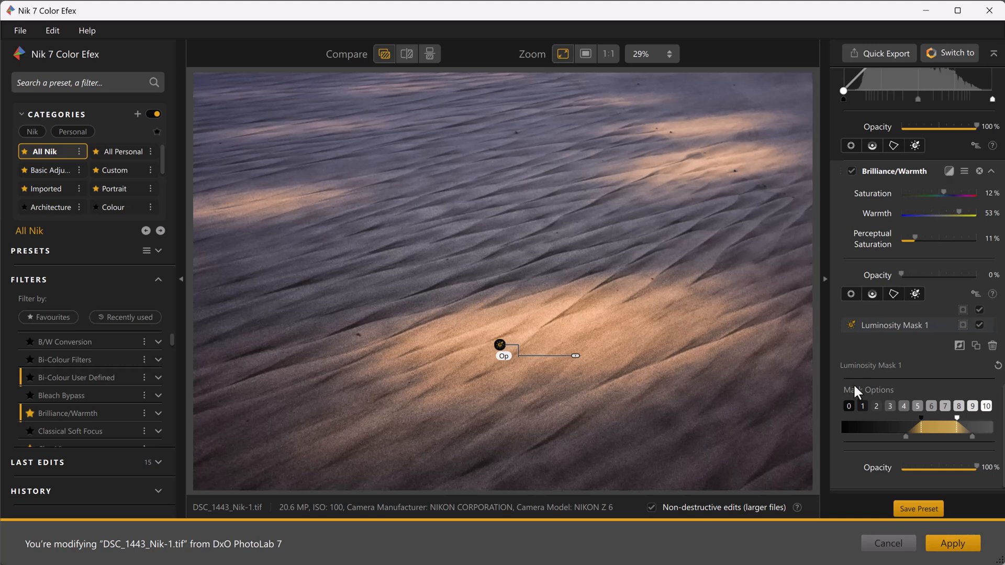
mouse_move(831, 508)
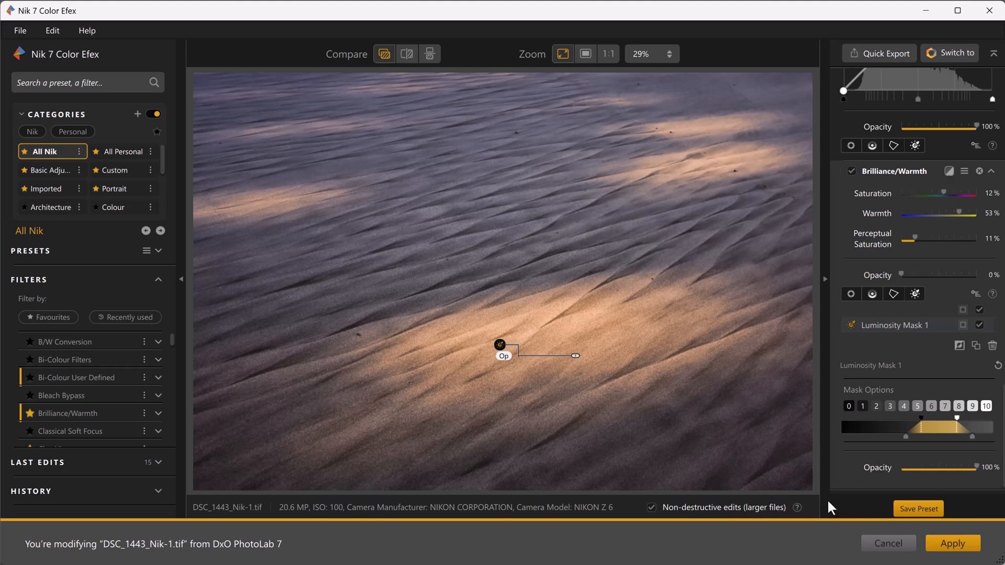
mouse_move(624, 222)
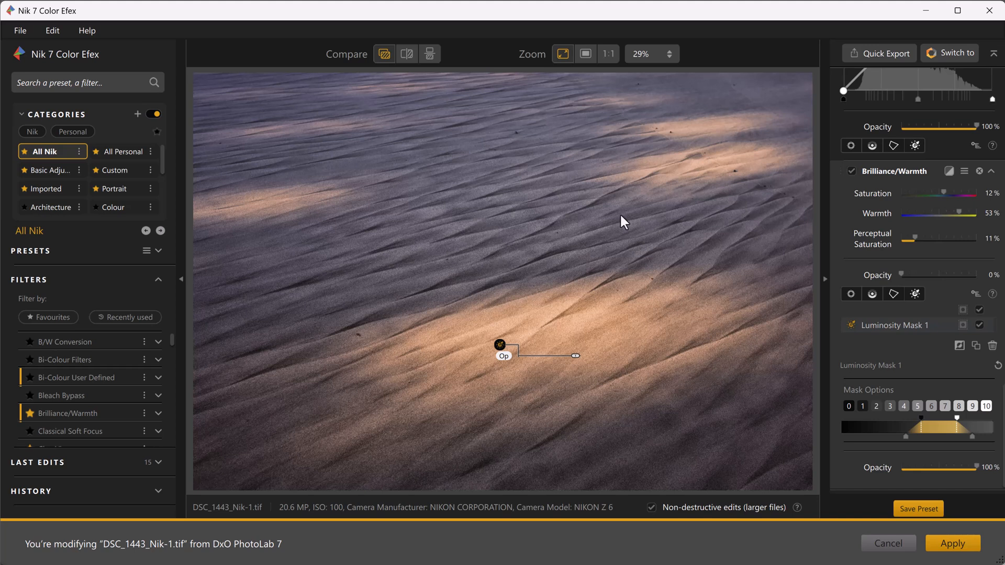
mouse_move(875, 452)
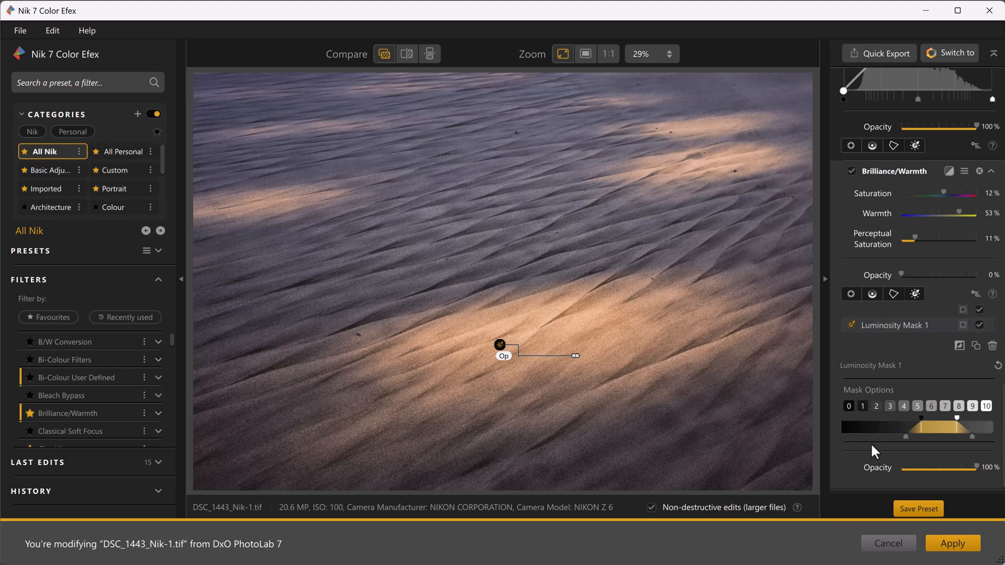
mouse_move(857, 449)
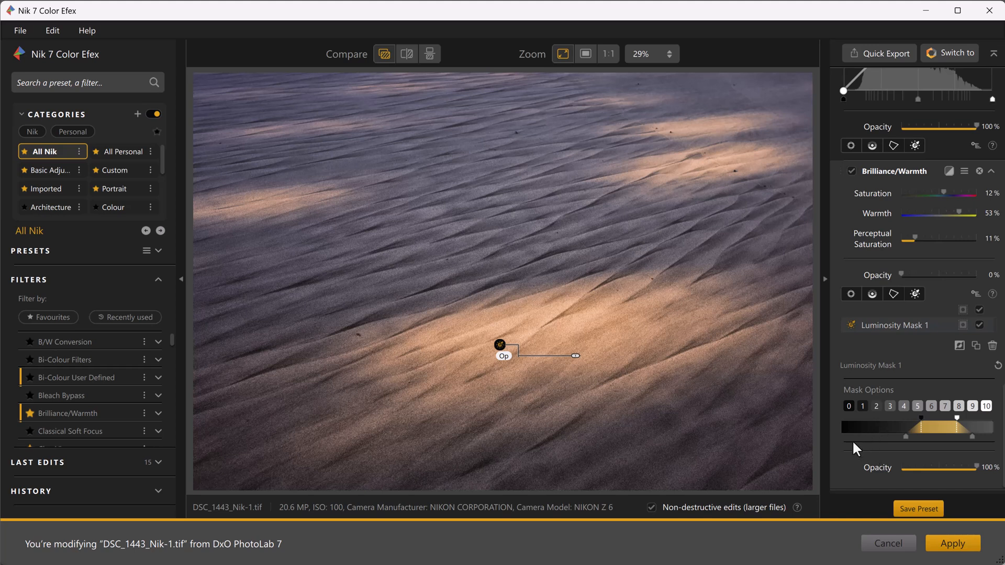
mouse_move(834, 432)
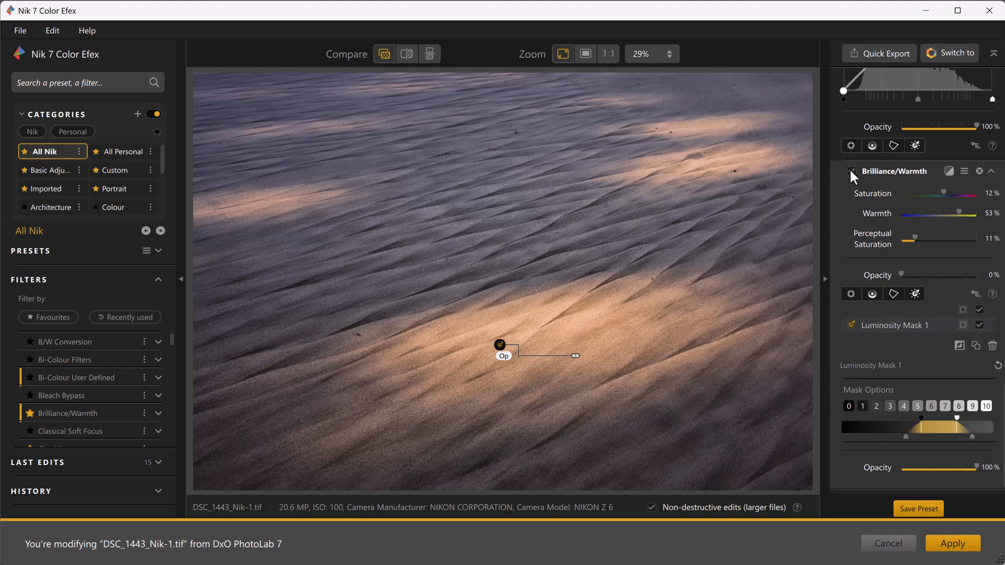
mouse_move(852, 177)
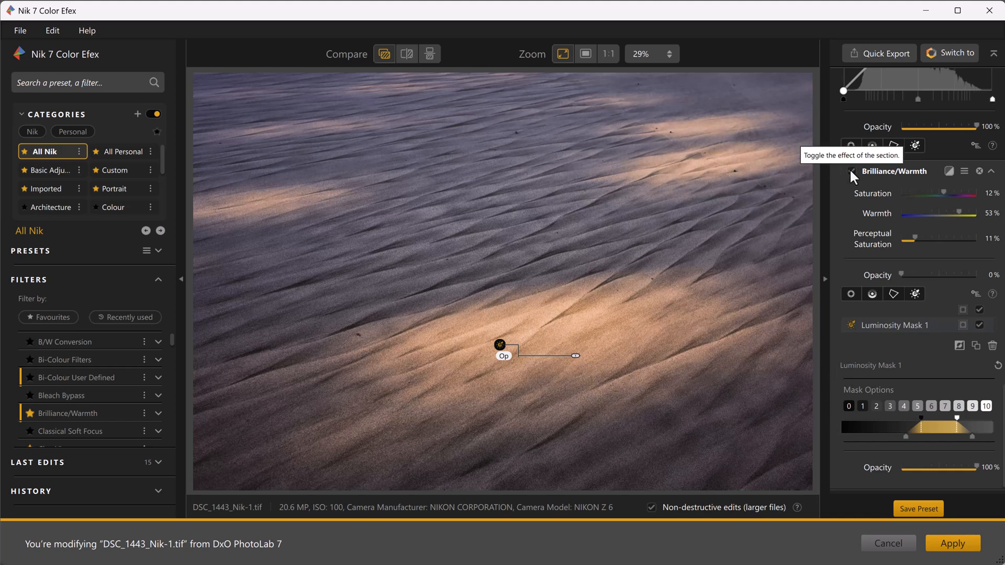
click(852, 171)
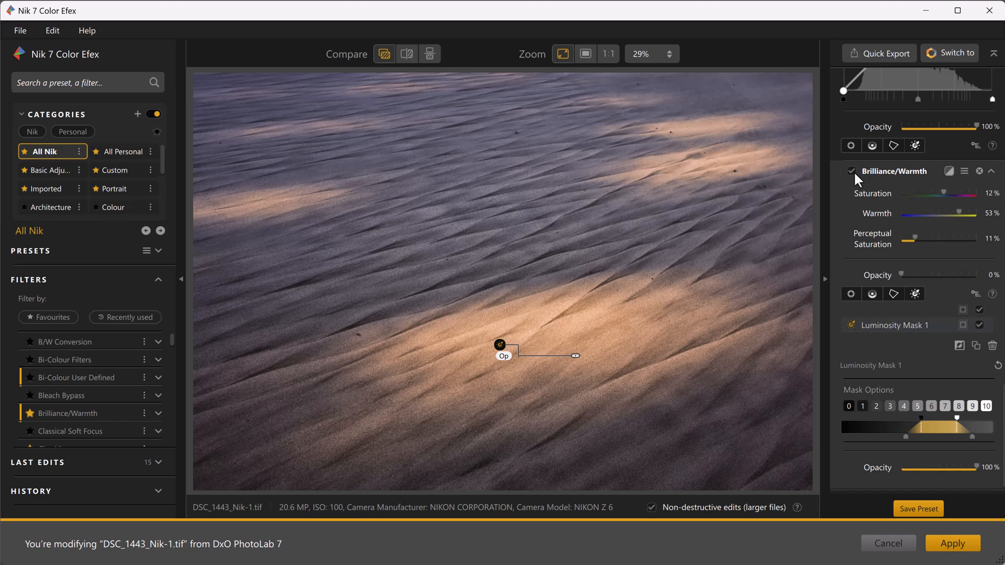
mouse_move(852, 205)
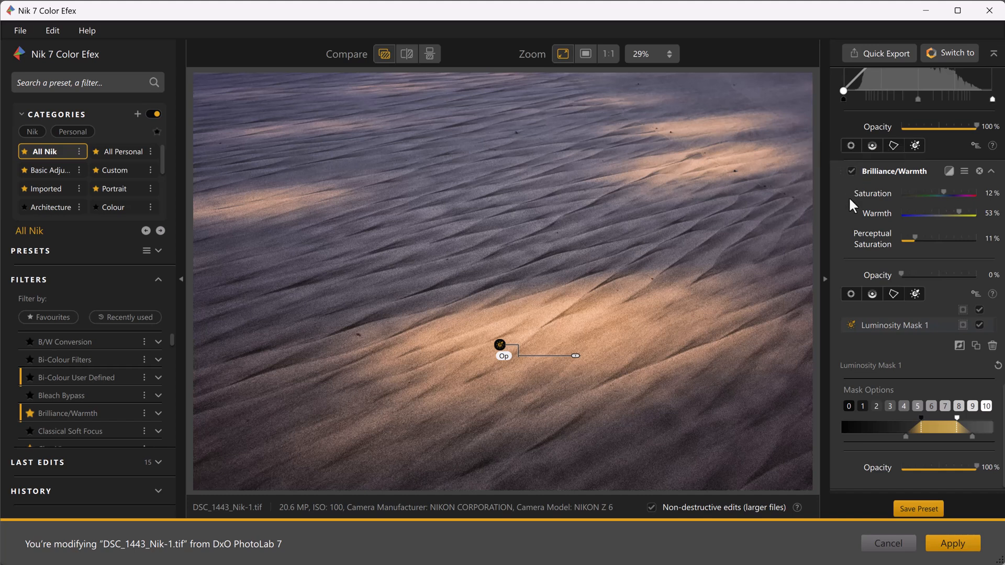
mouse_move(885, 59)
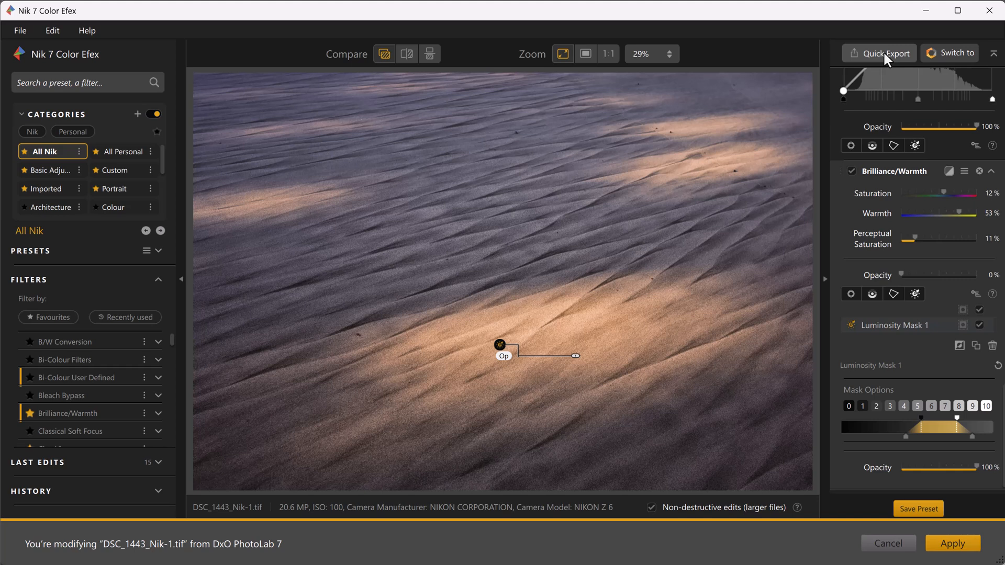
Quick-export the warmed photo as DSC_1443_Nik-1_NIK.jpg and cancel out of the plugin without applying edits
click(885, 53)
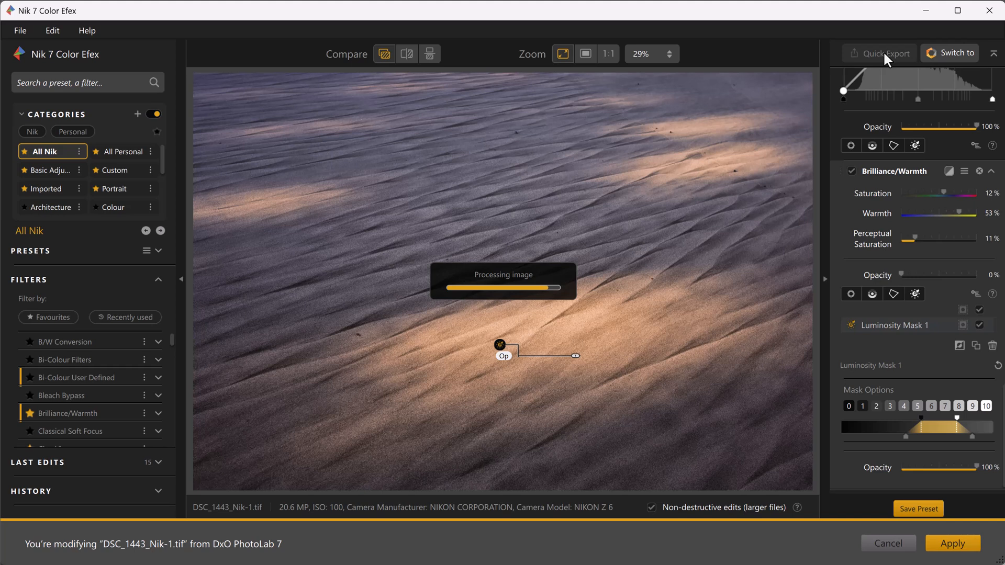
click(886, 53)
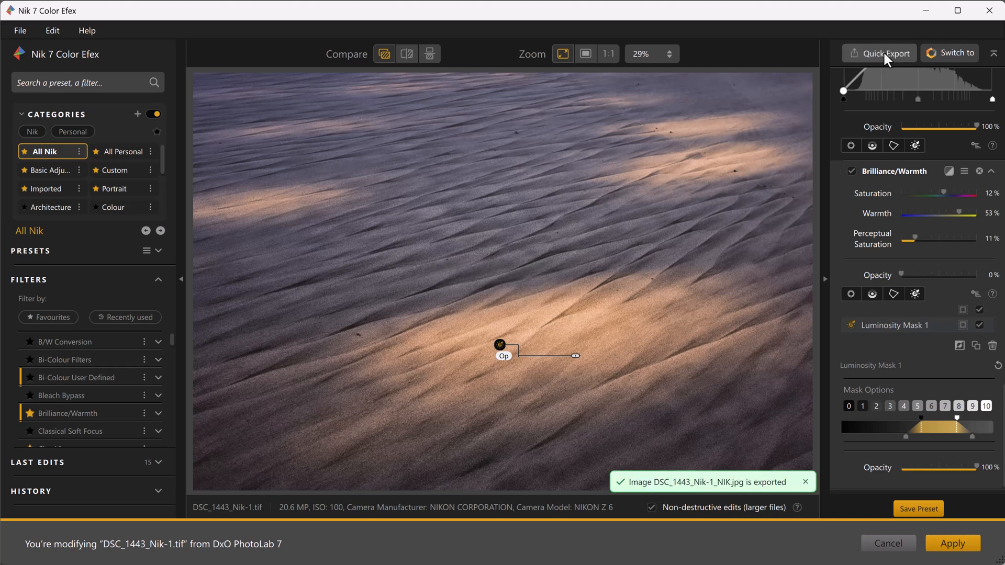
mouse_move(851, 151)
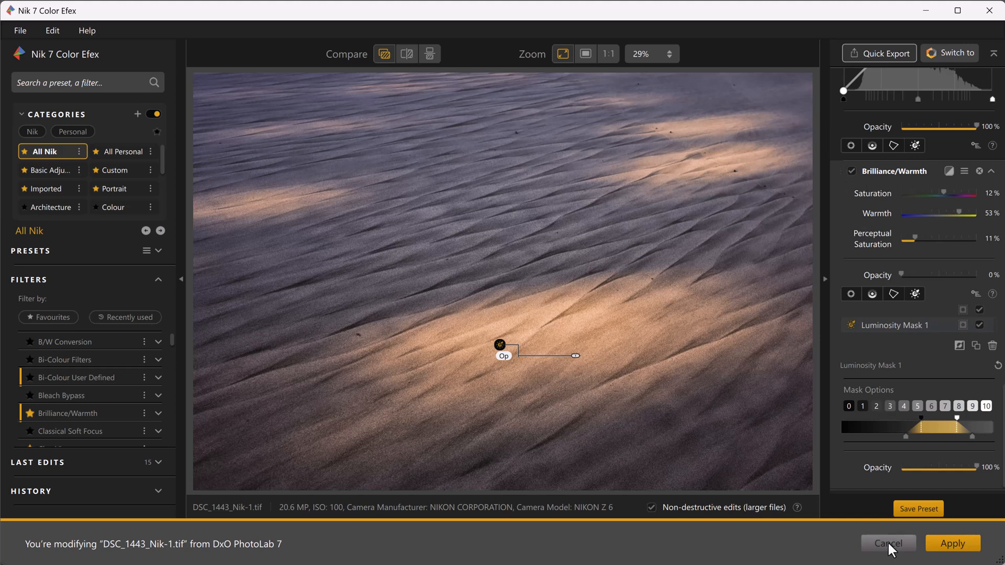
click(887, 543)
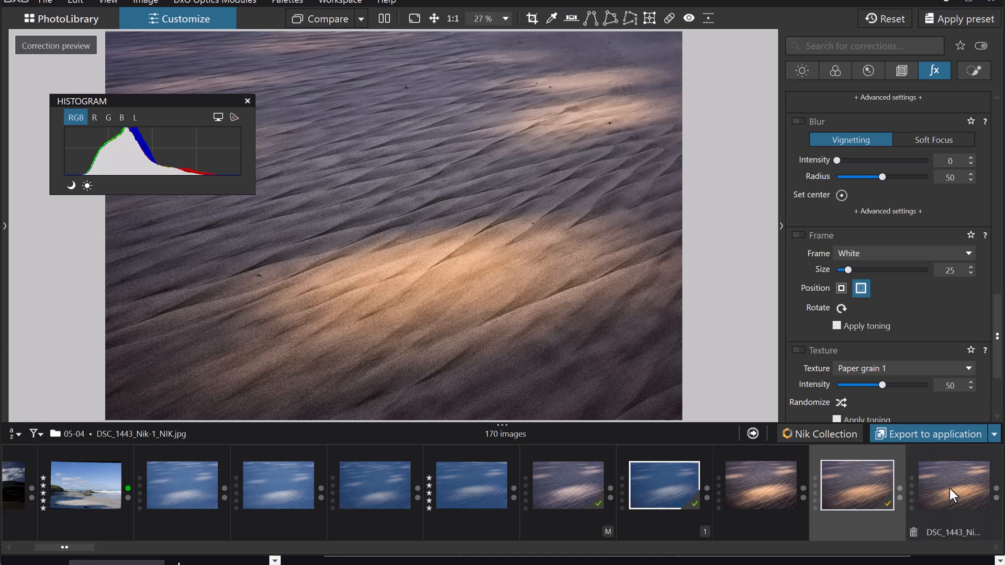
Select the exported NIK JPEG in the filmstrip to compare it with the TIFF
click(841, 288)
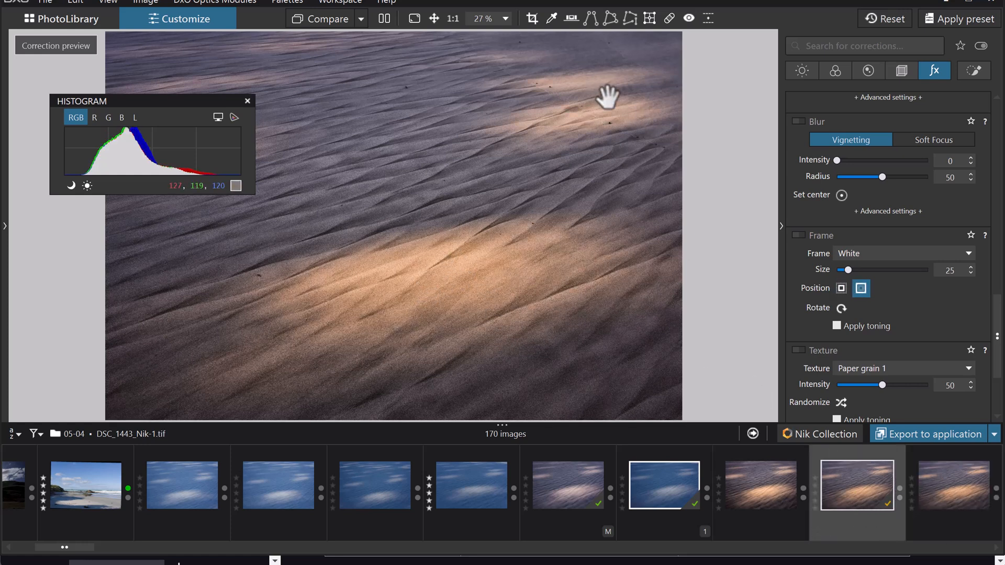
mouse_move(179, 112)
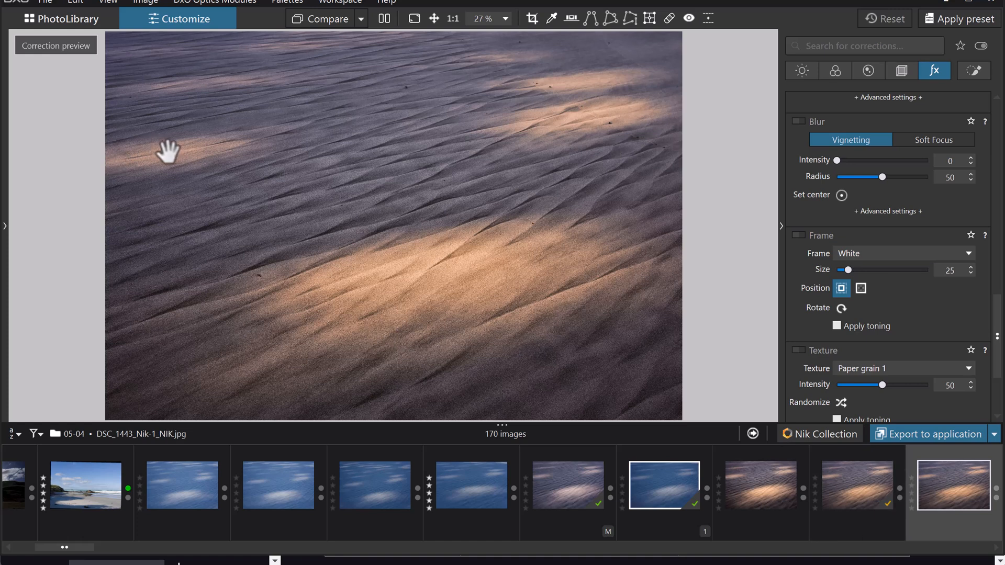
mouse_move(477, 298)
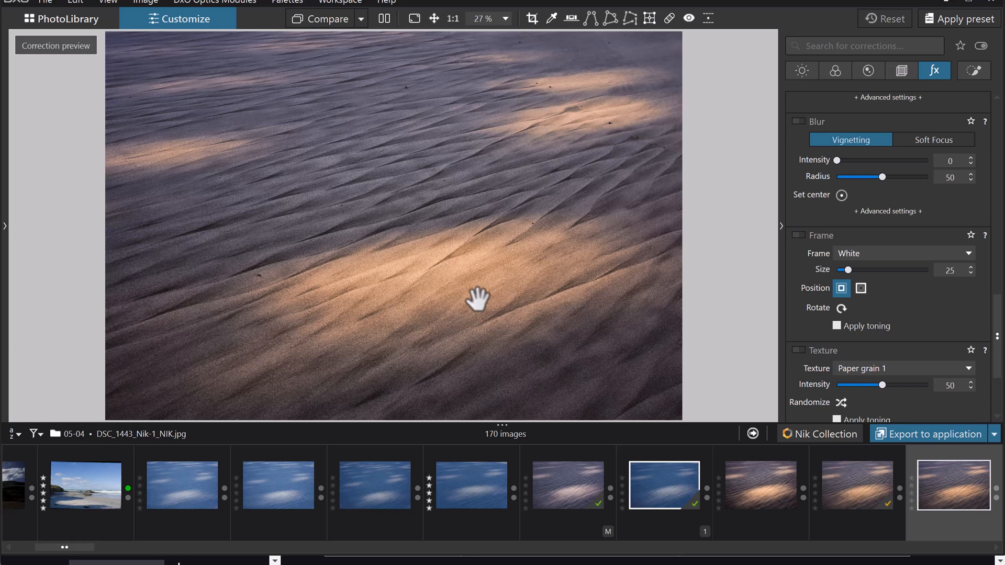
mouse_move(445, 295)
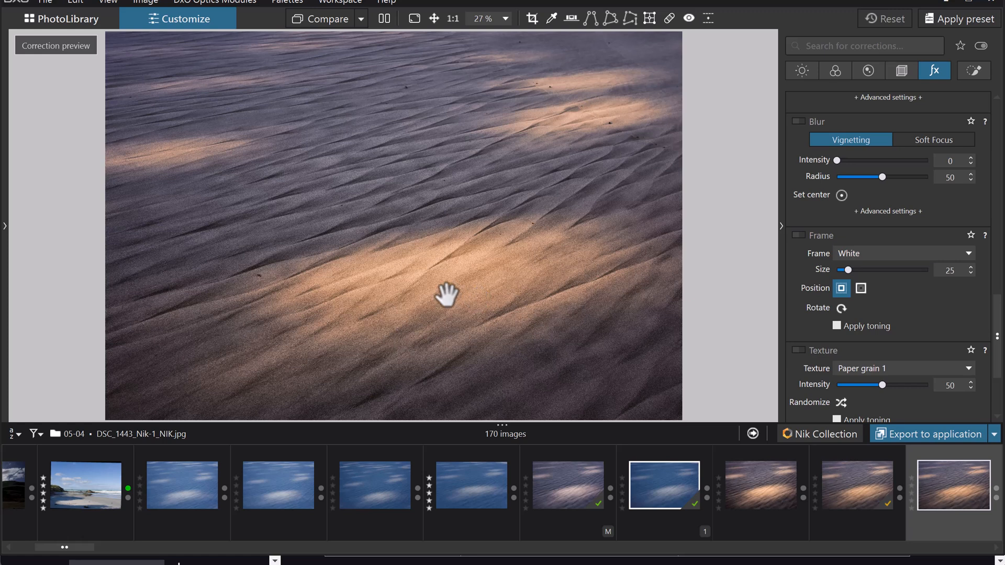
mouse_move(420, 287)
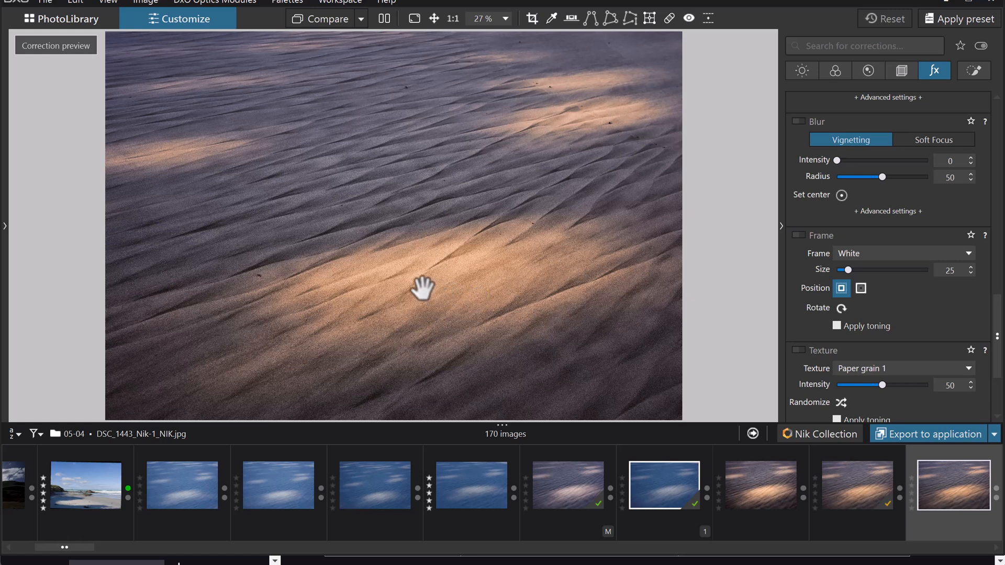